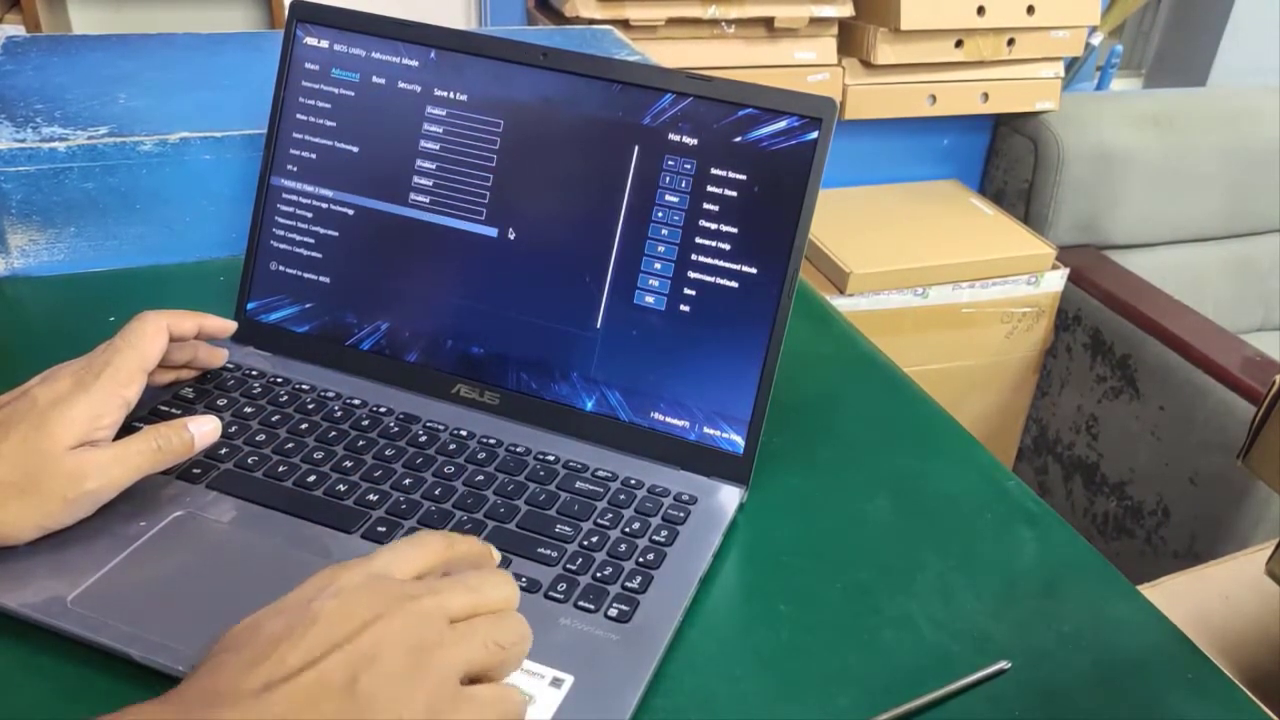
# Launch ASUS EZ Flash 3 Utility from the Advanced settings page.
pyautogui.press('enter')
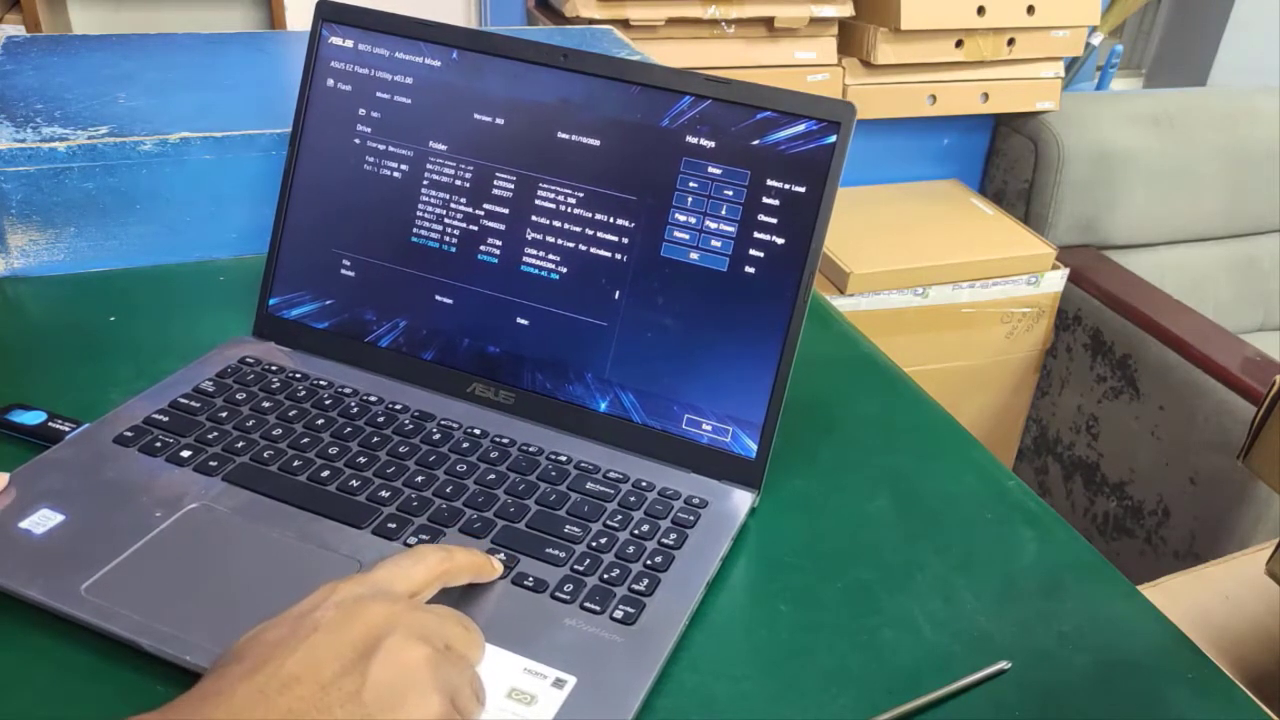
# Select the BIOS update file on the USB drive, bringing up the read-file confirmation.
pyautogui.press('enter')
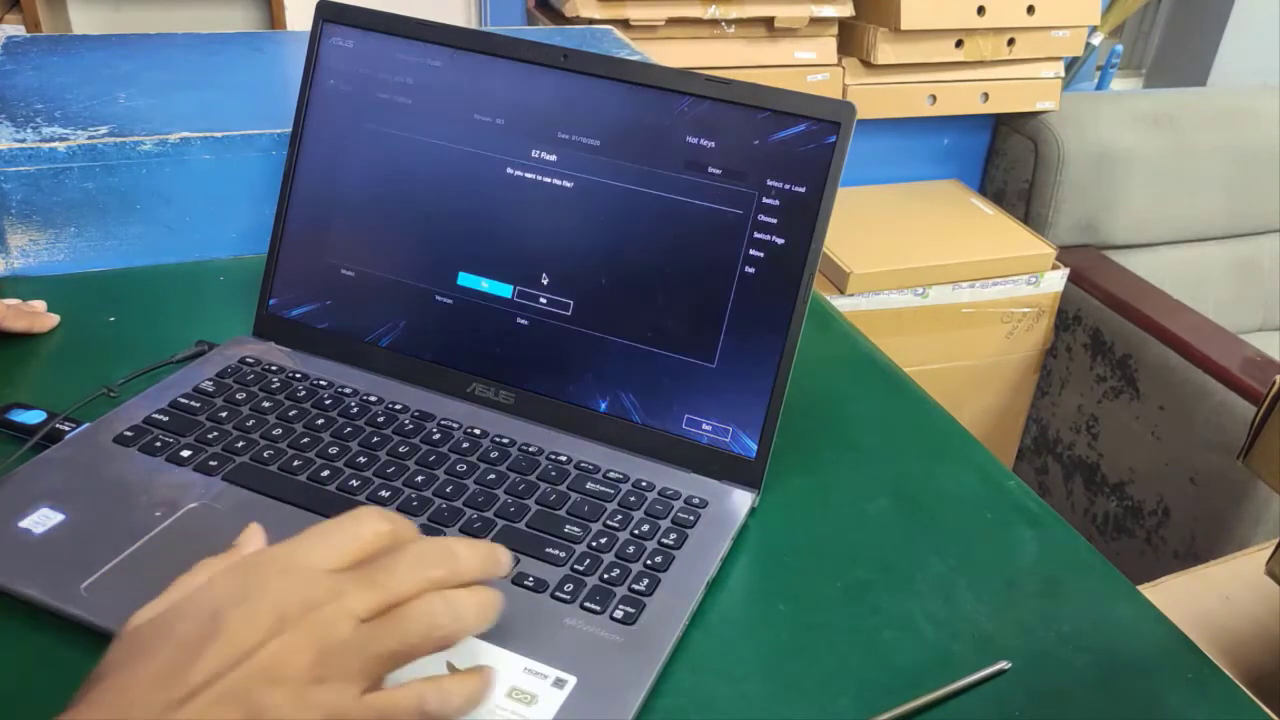
# Confirm Yes to read the BIOS file and let the flash to version 304 complete and reboot.
pyautogui.click(478, 282)
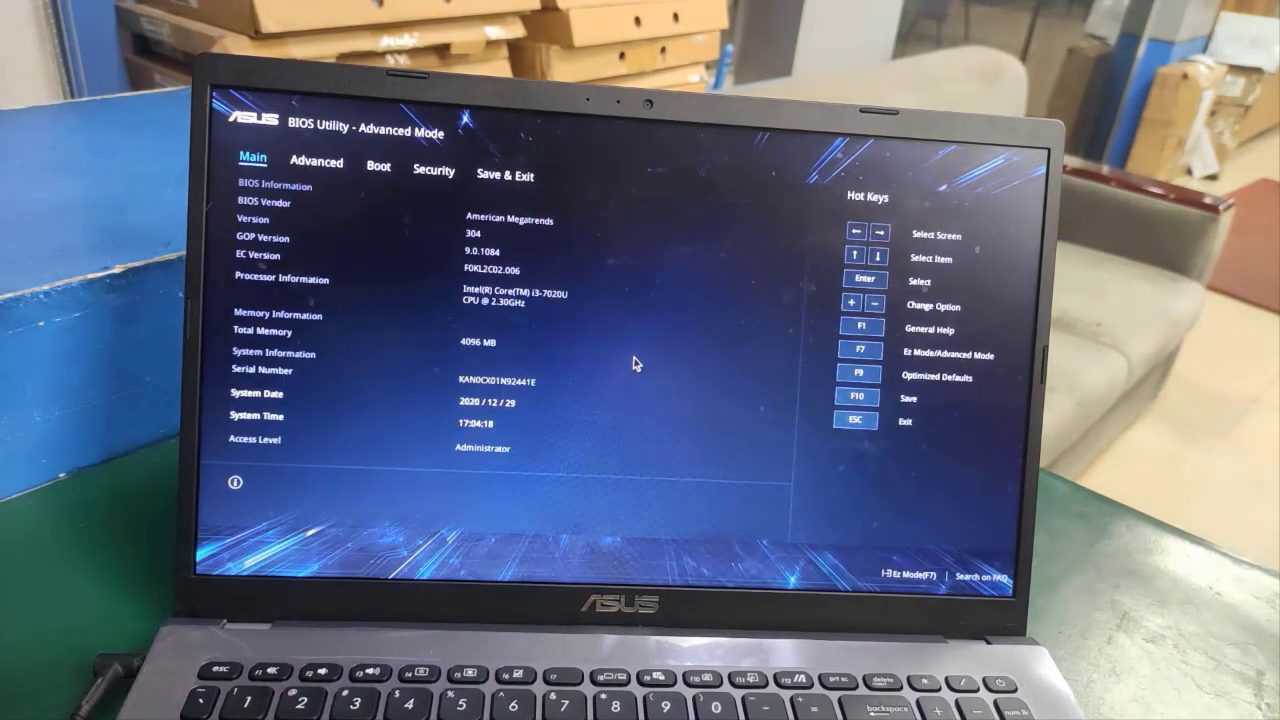
# After verifying BIOS version 304 on Main, switch to the Advanced settings page.
pyautogui.click(316, 170)
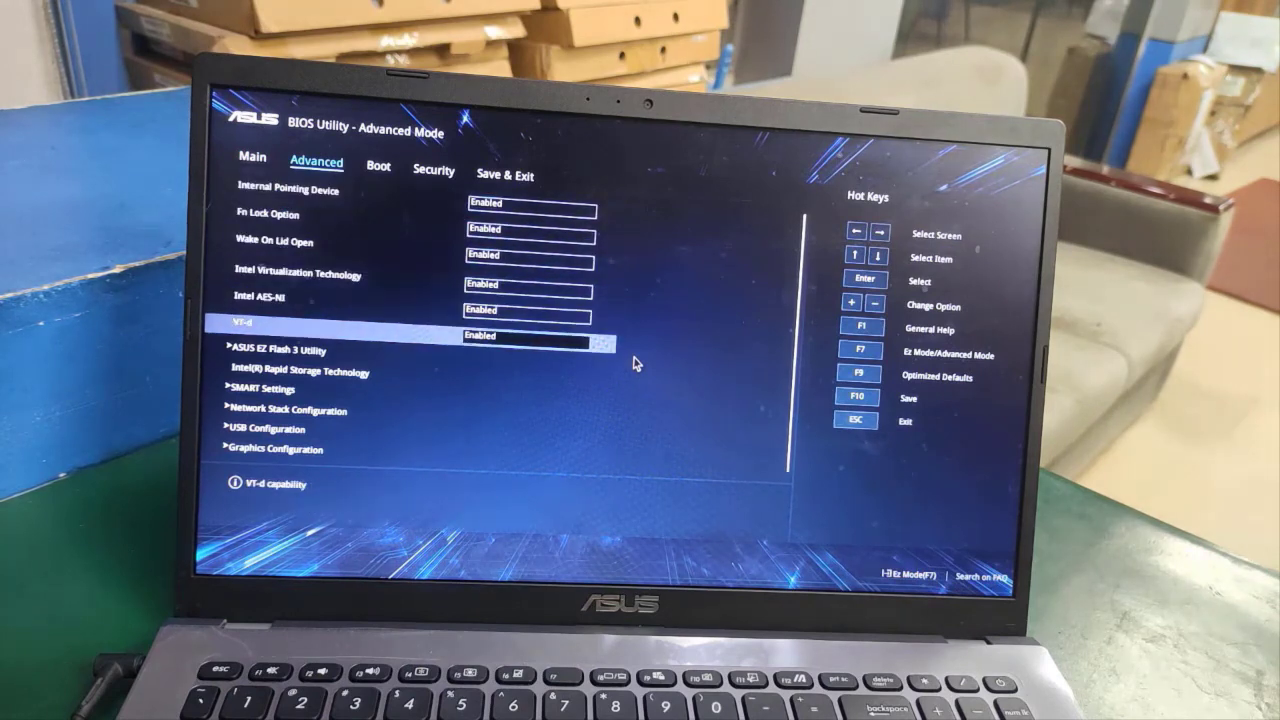